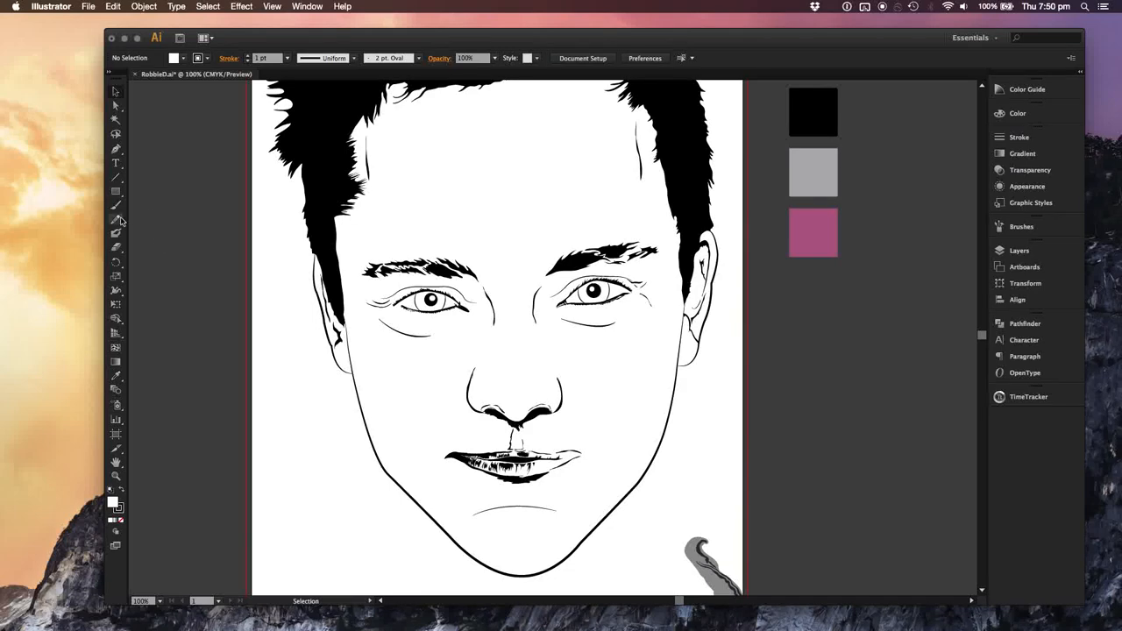
Step: Open Pencil Tool Options (fidelity 0.5 px, smoothness 0%) and move the dialog left of the portrait
double_click(115, 218)
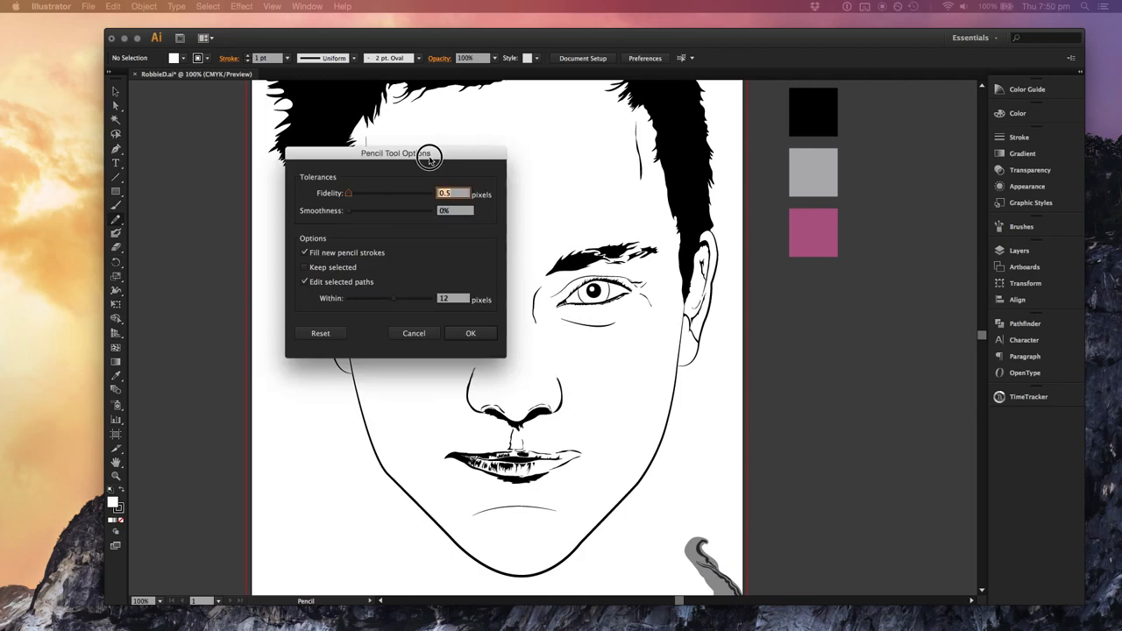
drag(397, 153, 136, 182)
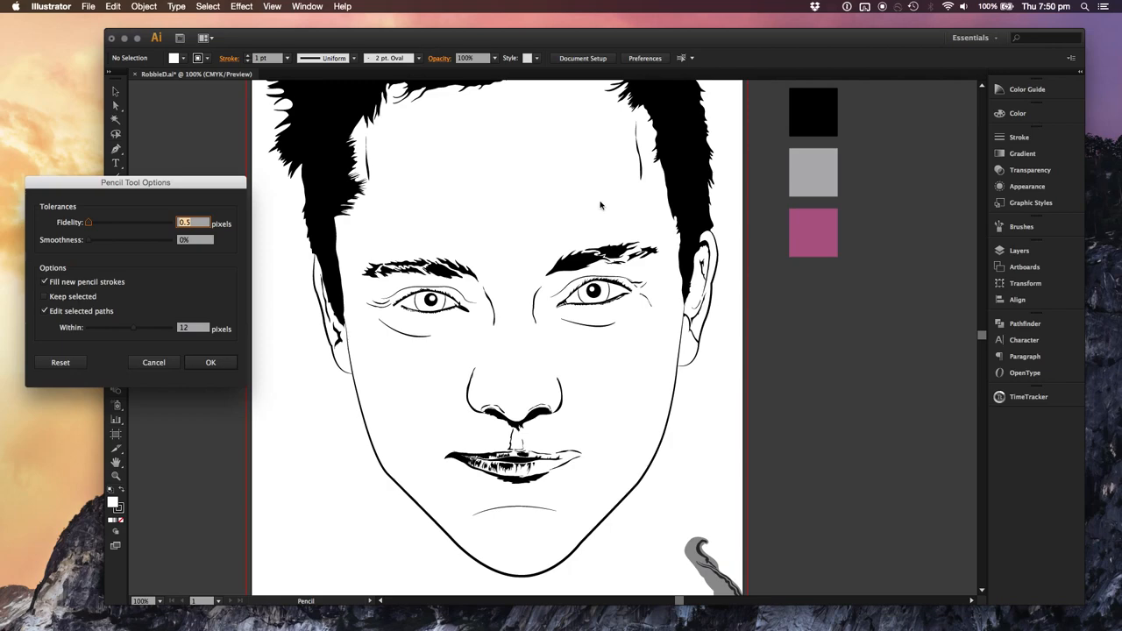
mouse_move(596, 179)
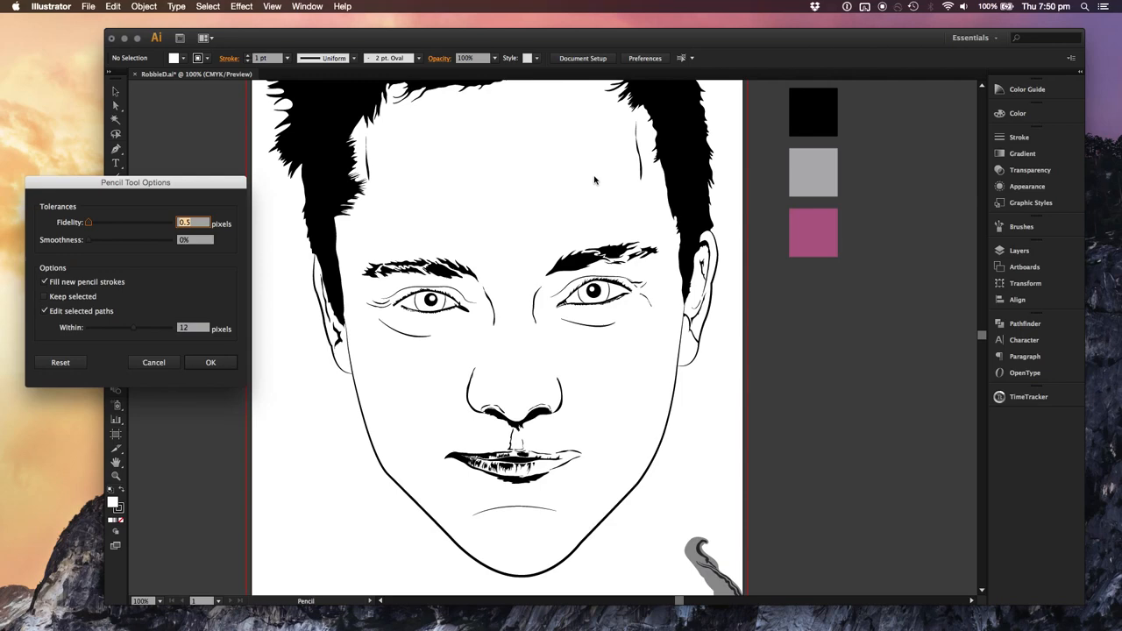
mouse_move(274, 423)
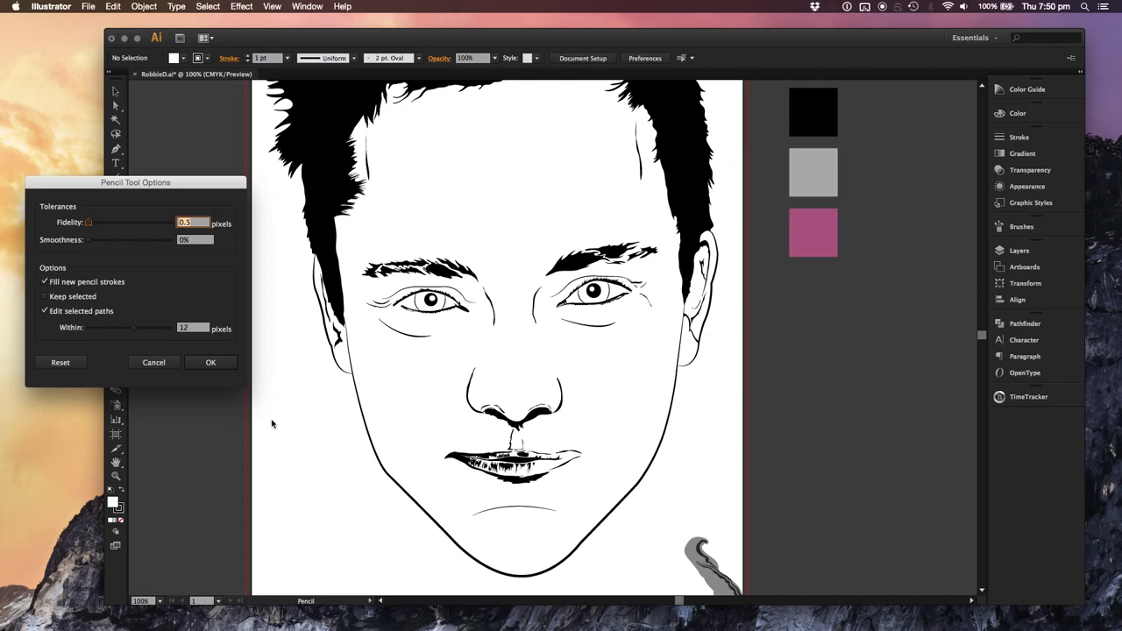
mouse_move(653, 280)
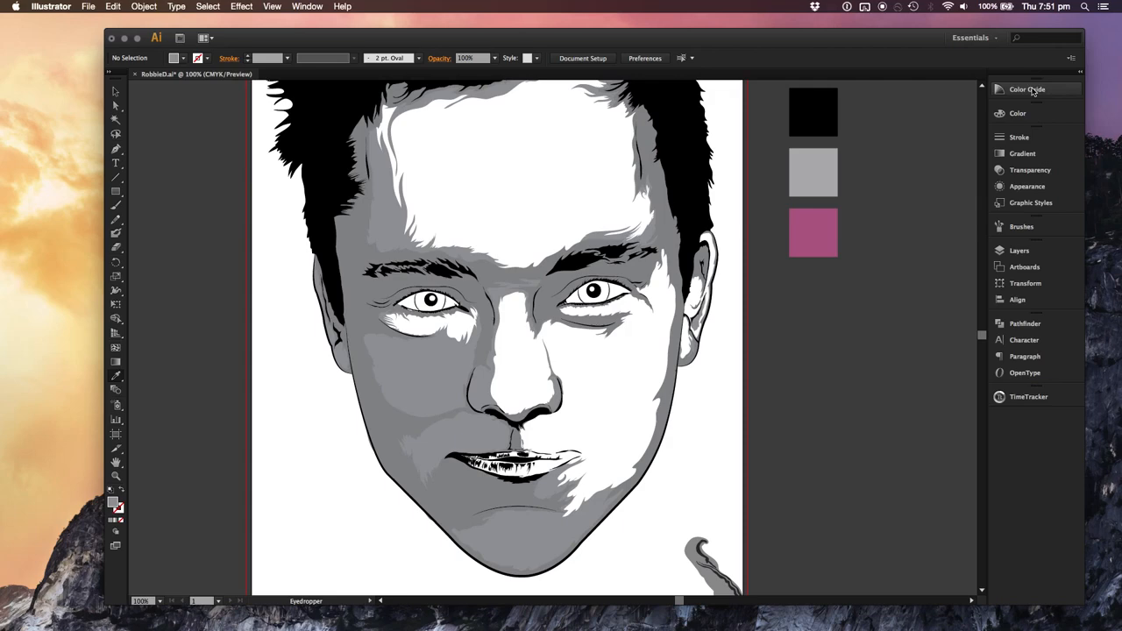
click(1018, 112)
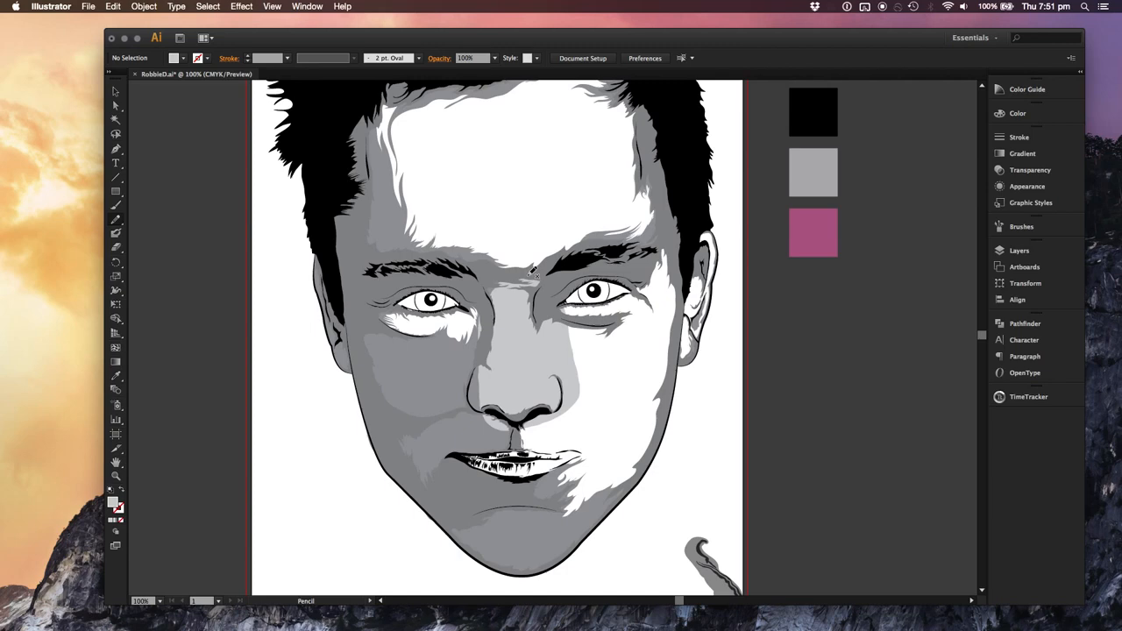
click(993, 249)
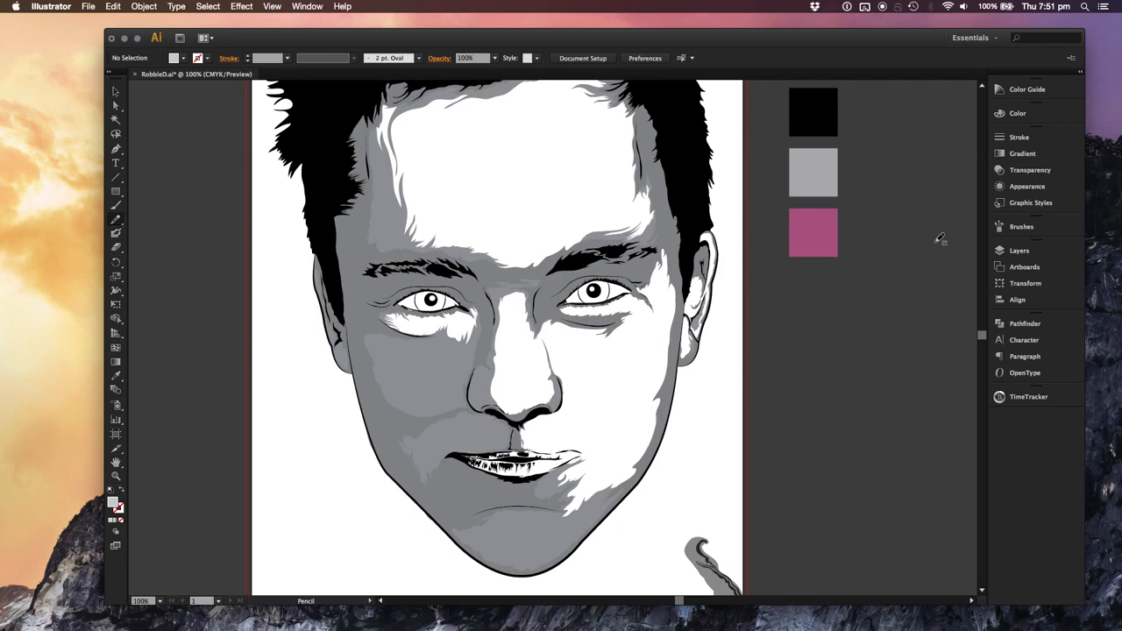
Step: Show the Layers panel and select the Dark Grey layer
click(1000, 249)
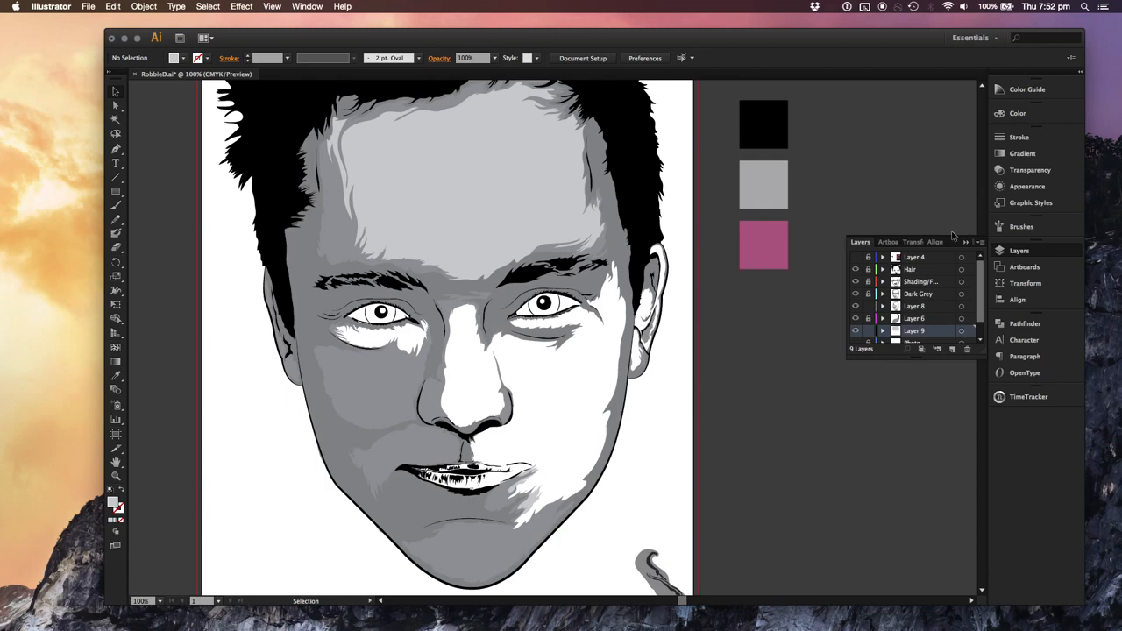
click(919, 294)
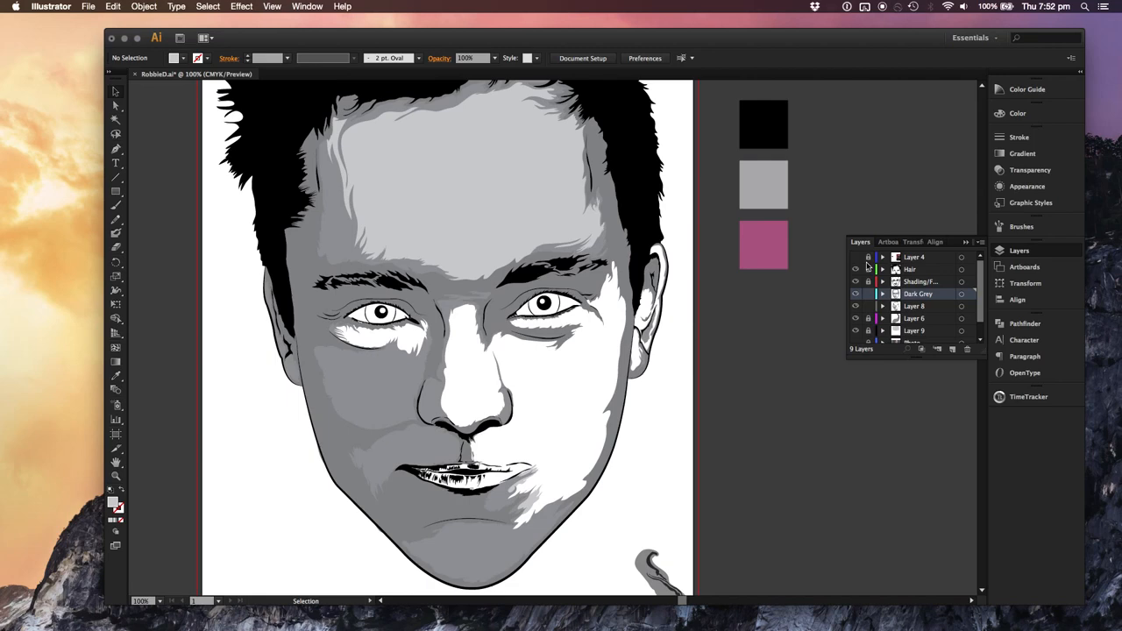